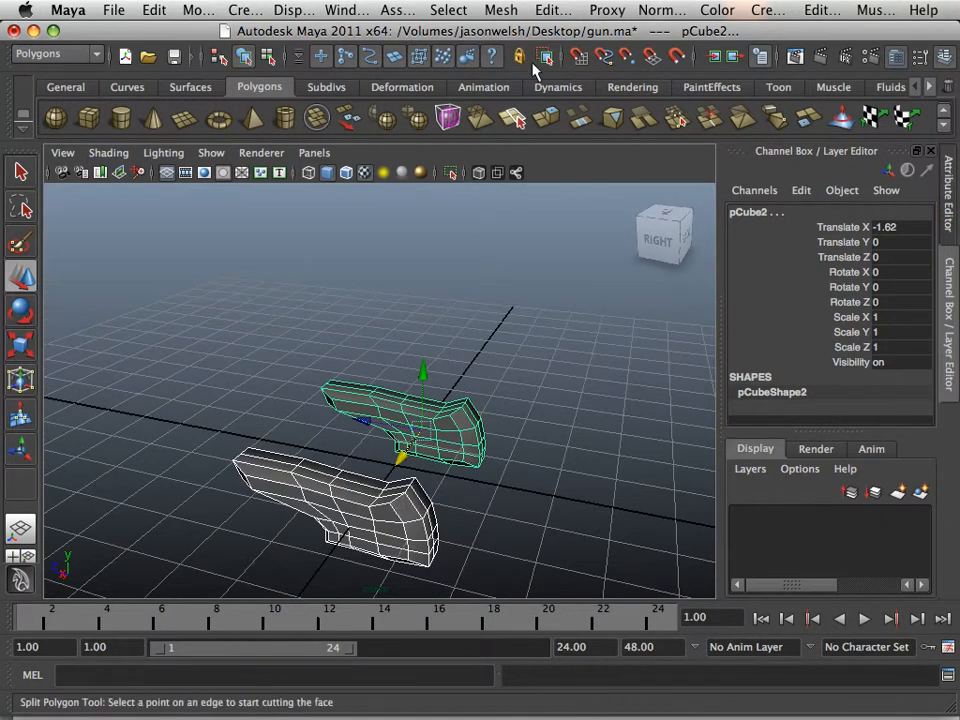
Step: Average the vertices on one side of the 5×5×5 cube so that face bulges into a dome
{"action": "left_click", "coordinate": [500, 10]}
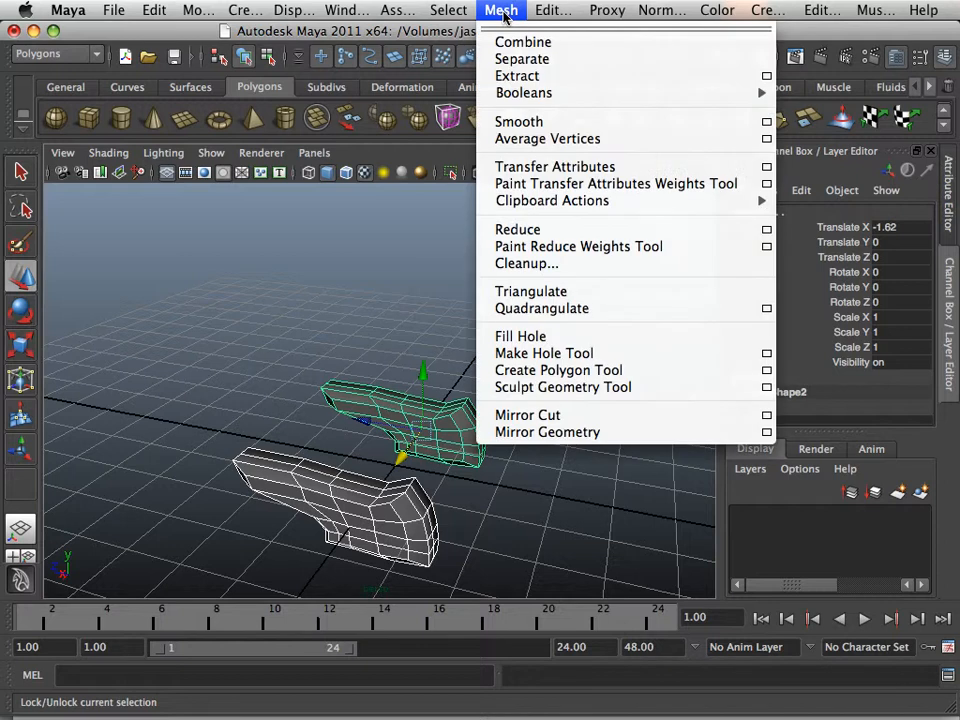
{"action": "mouse_move", "coordinate": [520, 122]}
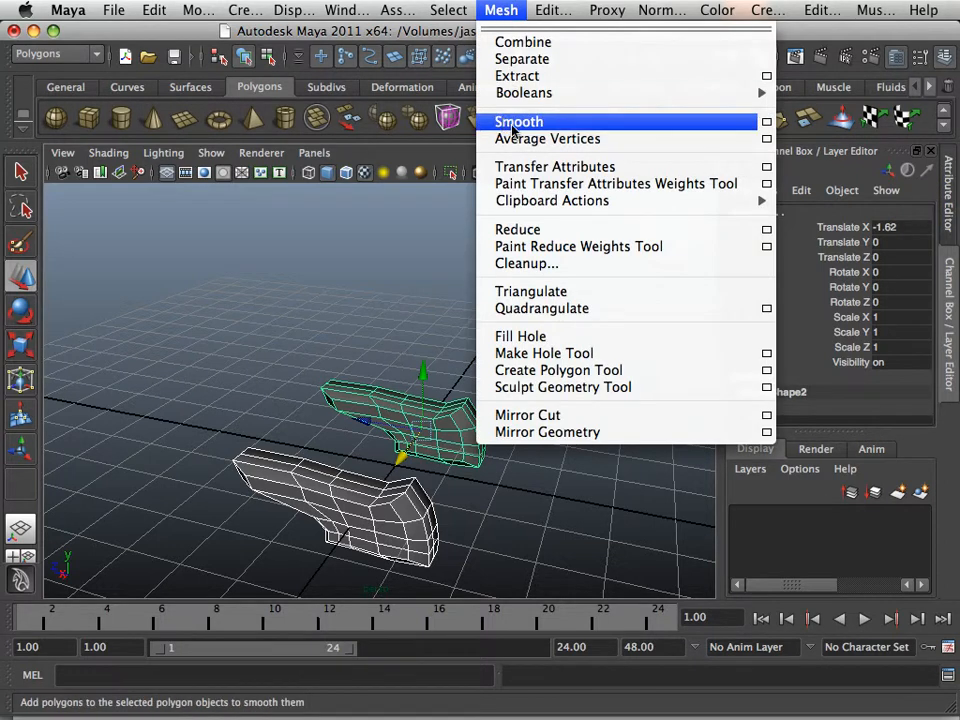
{"action": "mouse_move", "coordinate": [548, 138]}
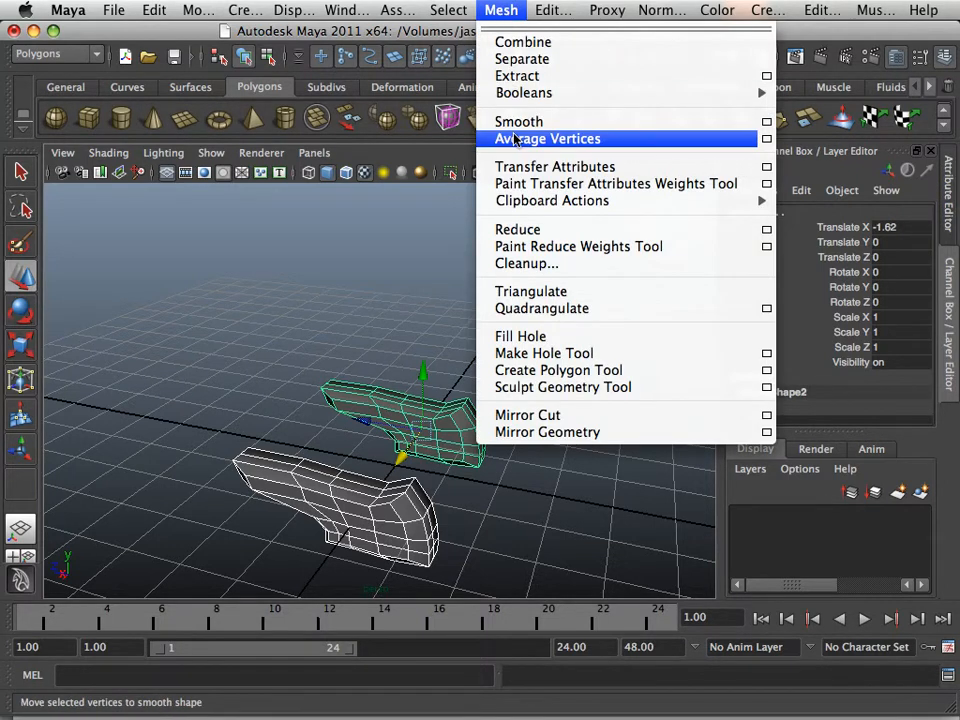
{"action": "left_click", "coordinate": [548, 138]}
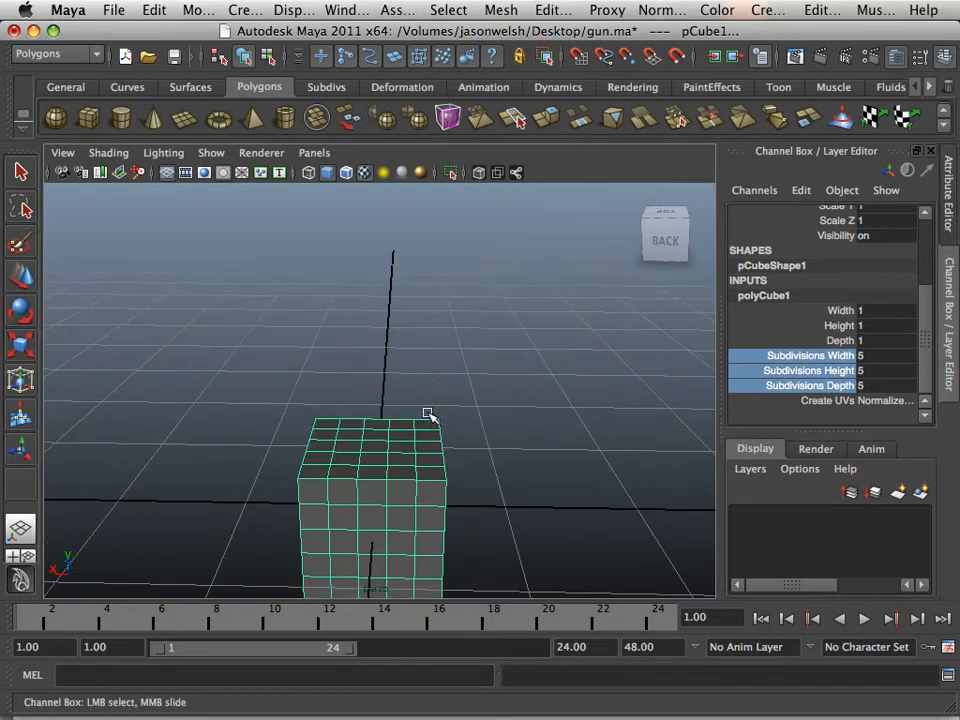
{"action": "right_click", "coordinate": [408, 400]}
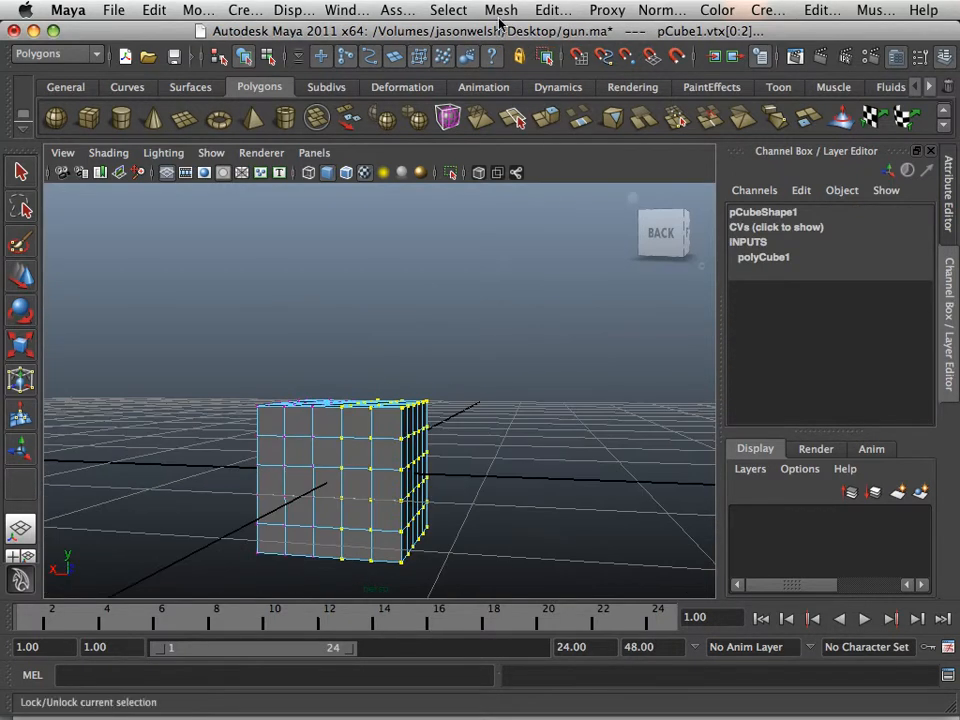
{"action": "left_click", "coordinate": [500, 10]}
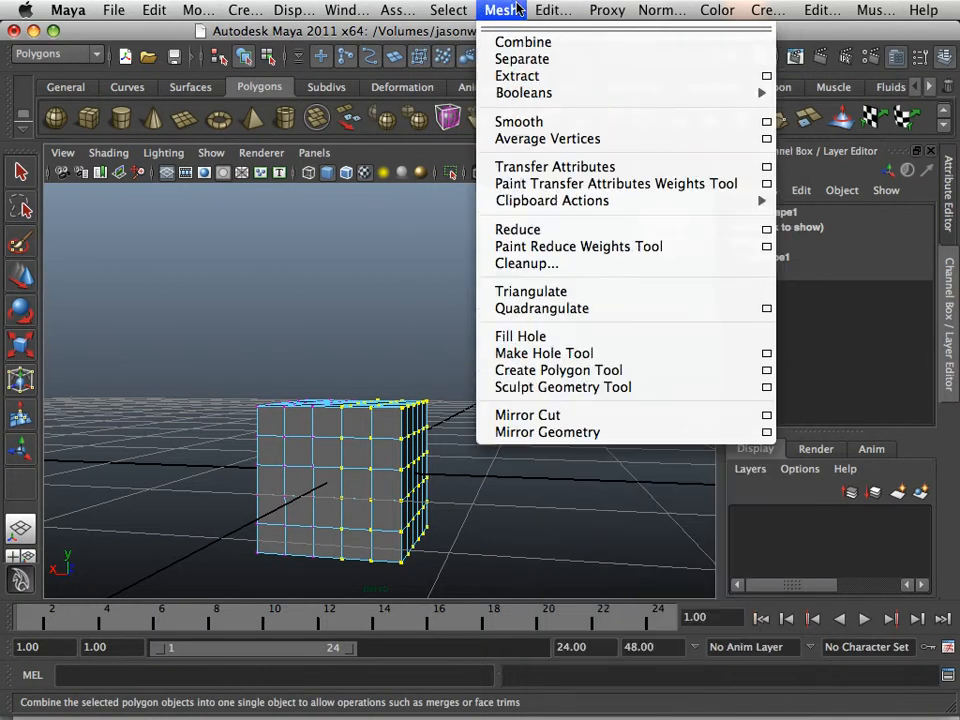
{"action": "left_click", "coordinate": [548, 138]}
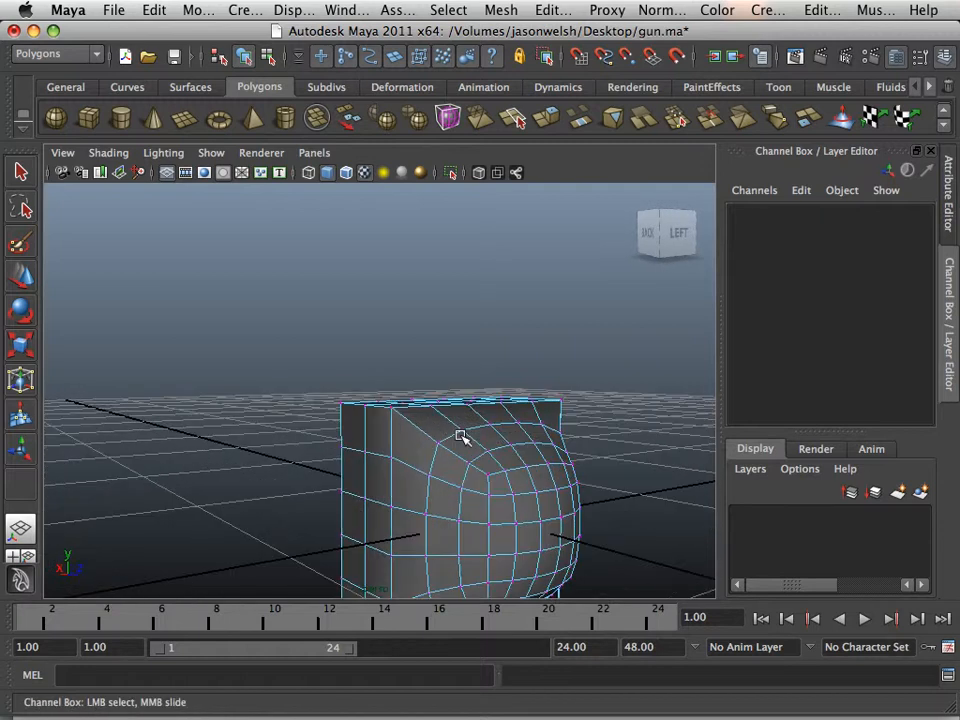
{"action": "left_click_drag", "start_coordinate": [460, 436], "coordinate": [600, 480]}
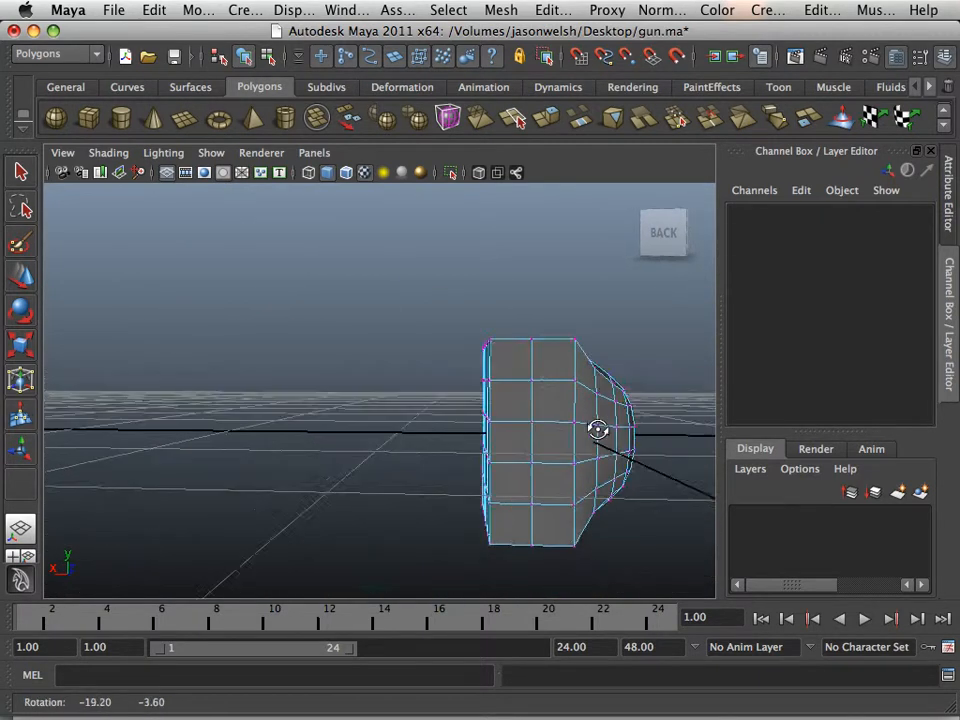
{"action": "left_click_drag", "start_coordinate": [596, 430], "coordinate": [570, 440]}
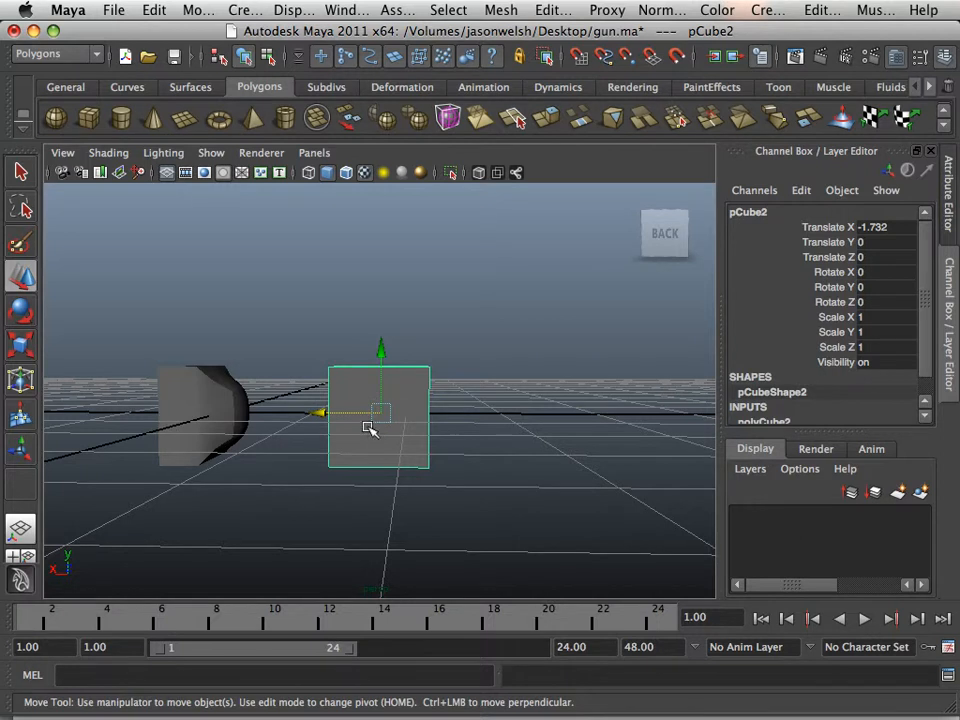
Step: Smooth the second cube as a whole object, turning it into a sphere
{"action": "left_click", "coordinate": [500, 10]}
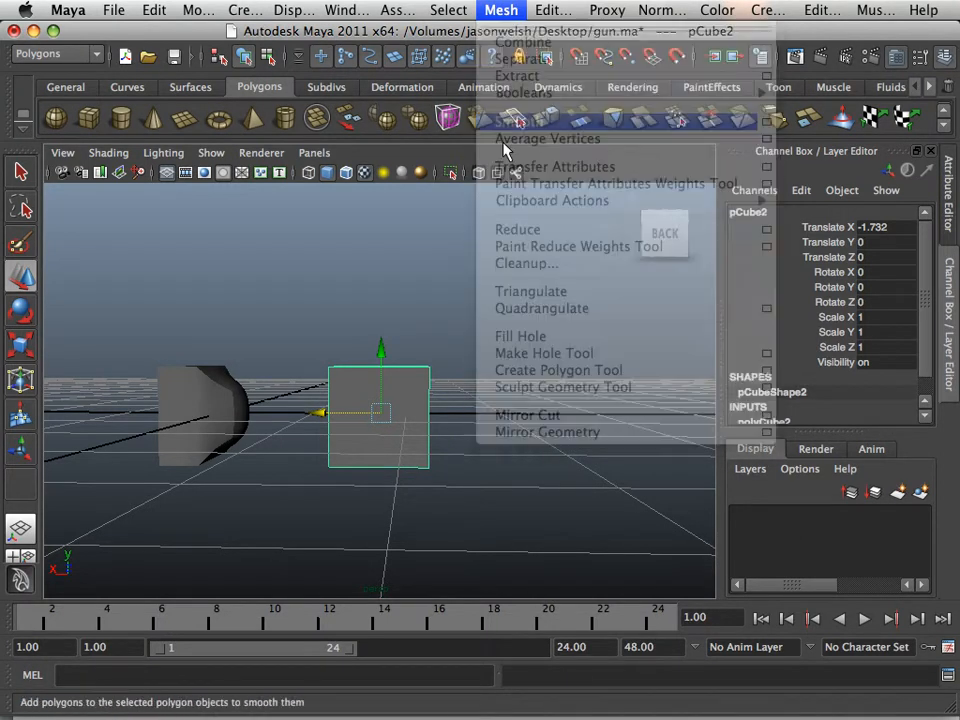
{"action": "left_click", "coordinate": [520, 120]}
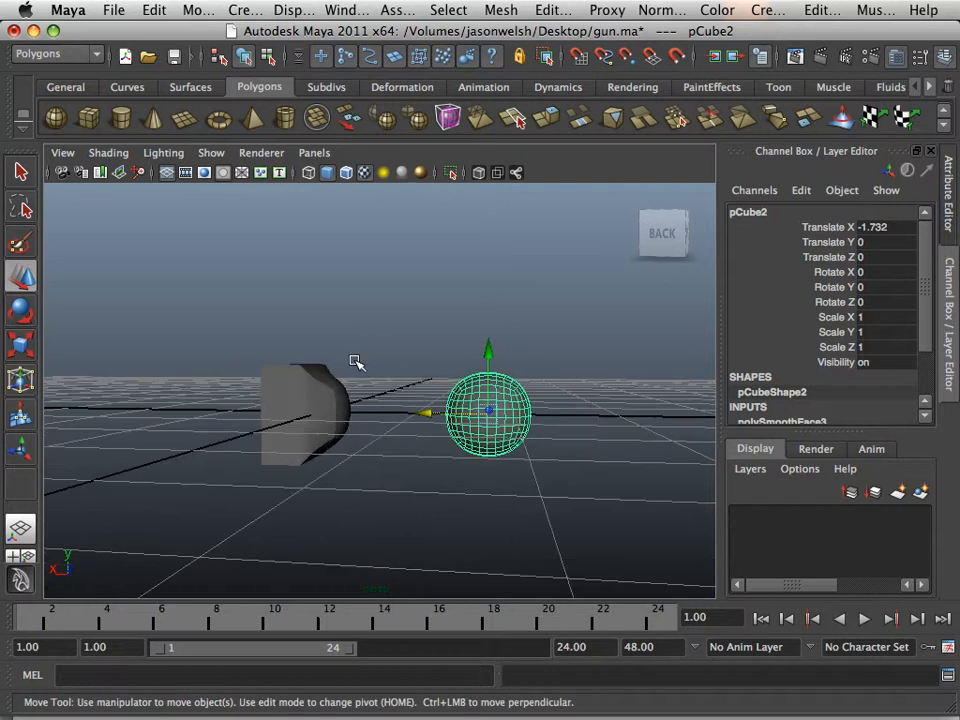
{"action": "mouse_move", "coordinate": [392, 414]}
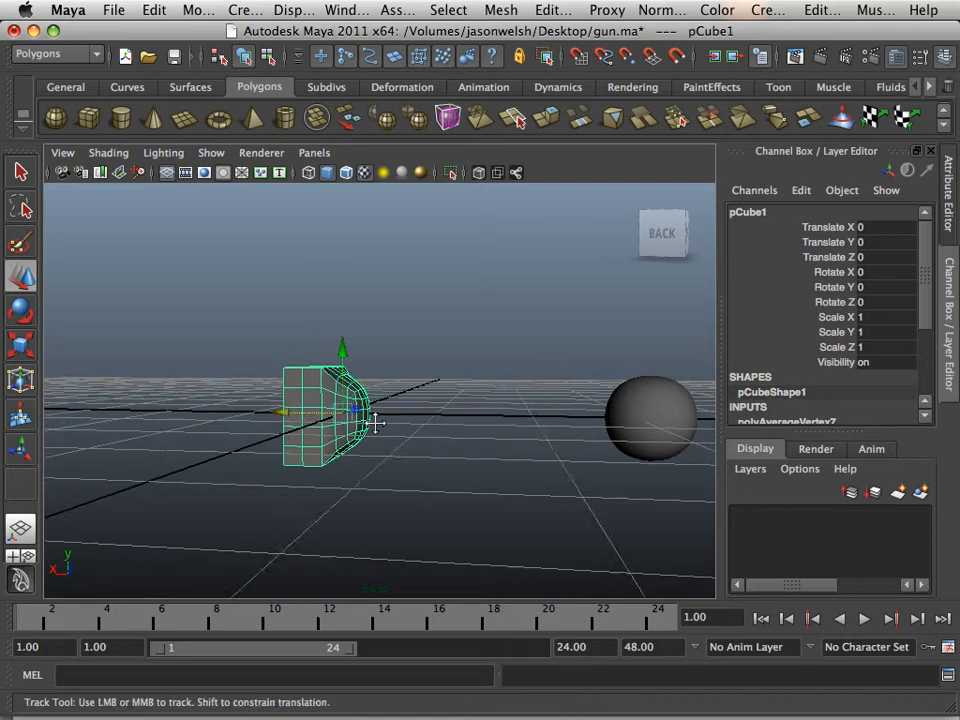
{"action": "left_click_drag", "start_coordinate": [380, 420], "coordinate": [356, 436]}
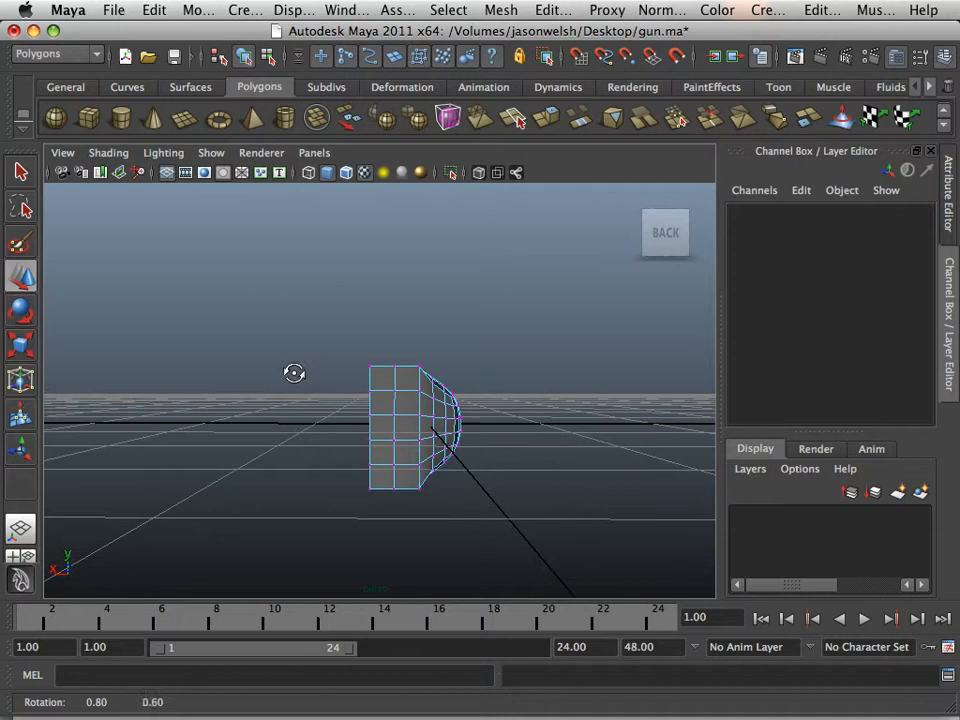
Step: Smooth the selected vertices on the first cube's rounded side, adding a denser patch of faces
{"action": "left_click_drag", "start_coordinate": [294, 374], "coordinate": [384, 518]}
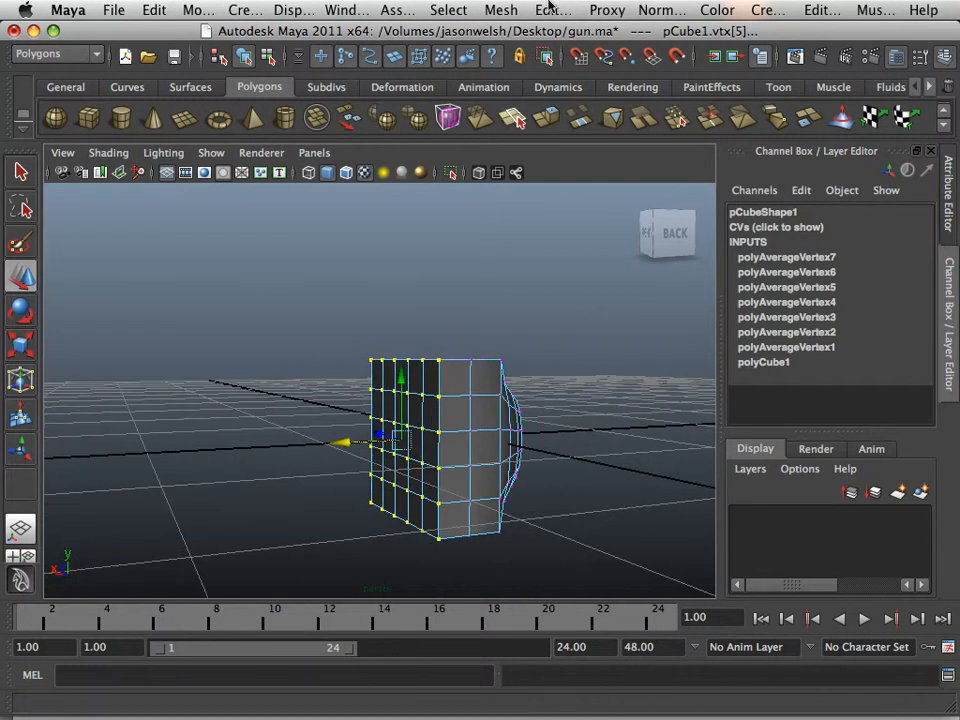
{"action": "left_click", "coordinate": [500, 10]}
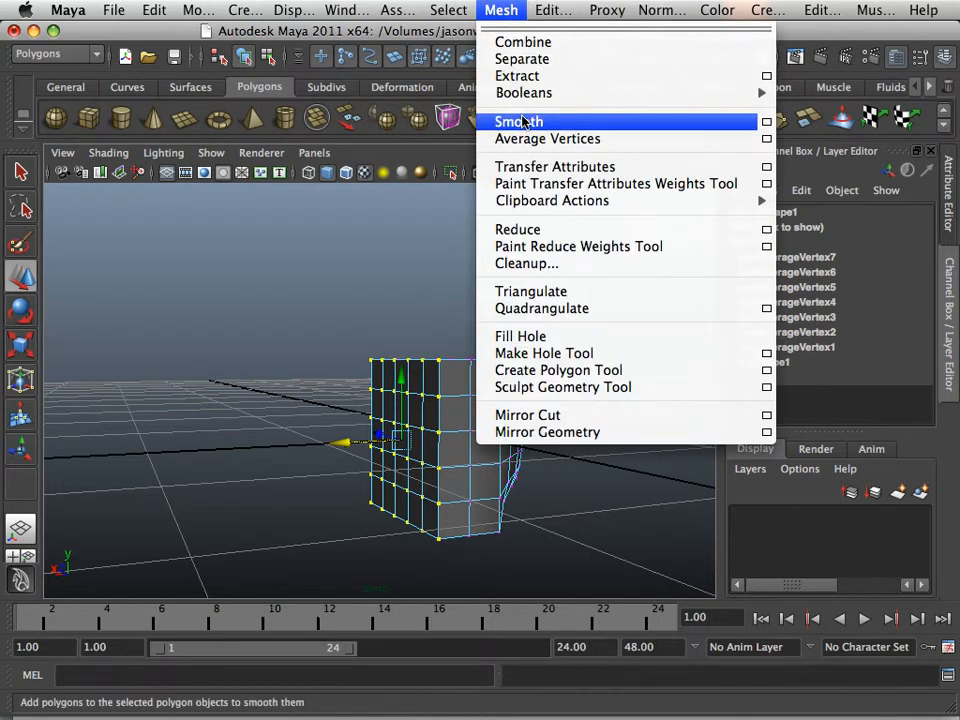
{"action": "left_click", "coordinate": [518, 122]}
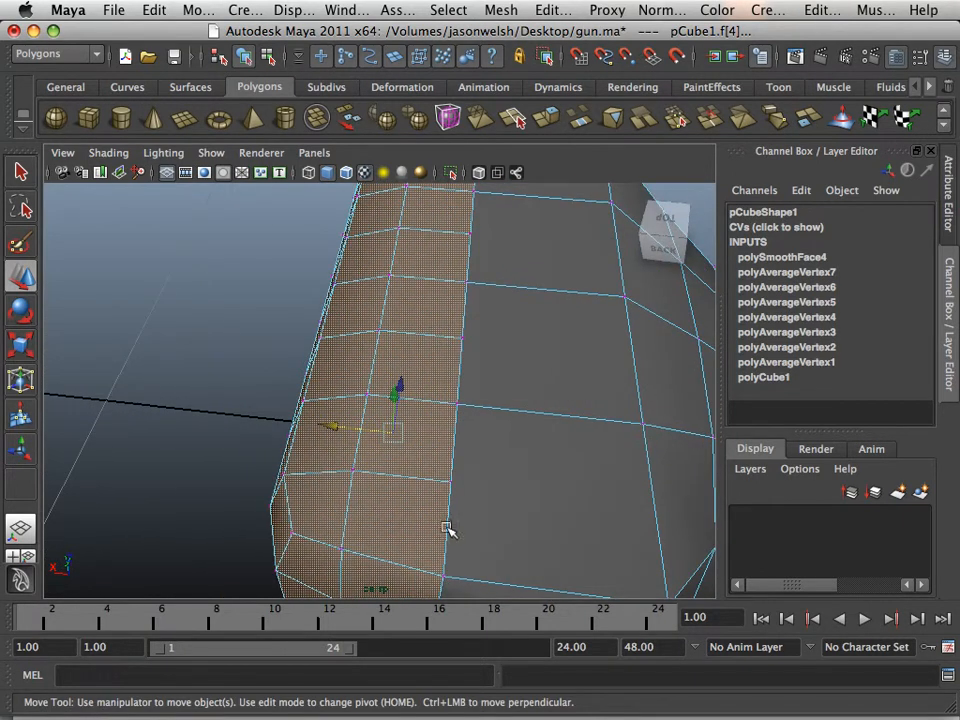
{"action": "mouse_move", "coordinate": [448, 424]}
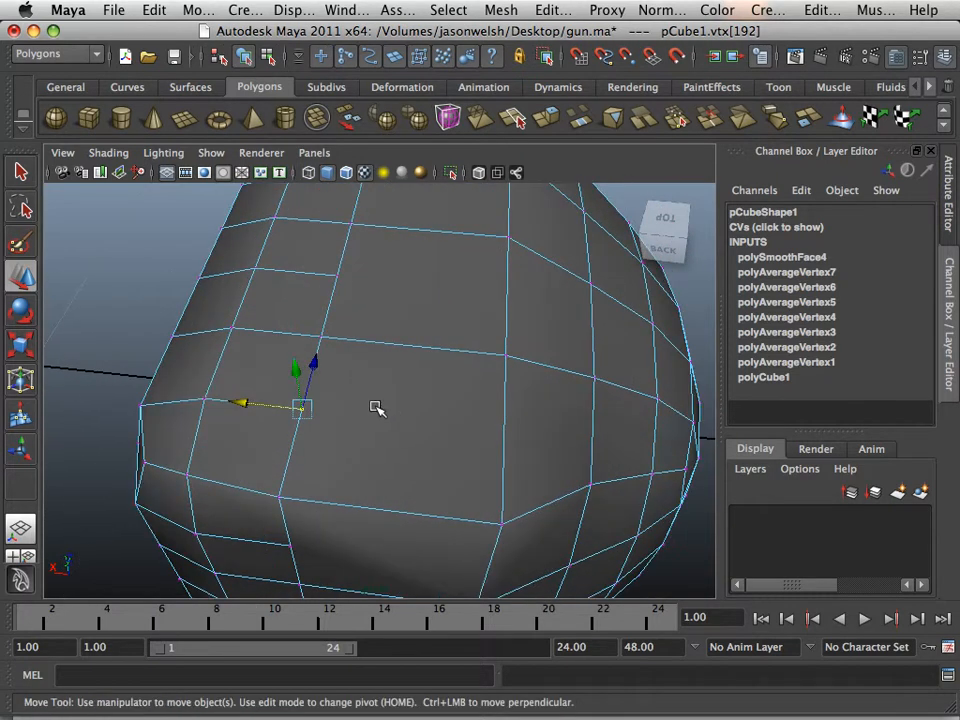
{"action": "mouse_move", "coordinate": [348, 486]}
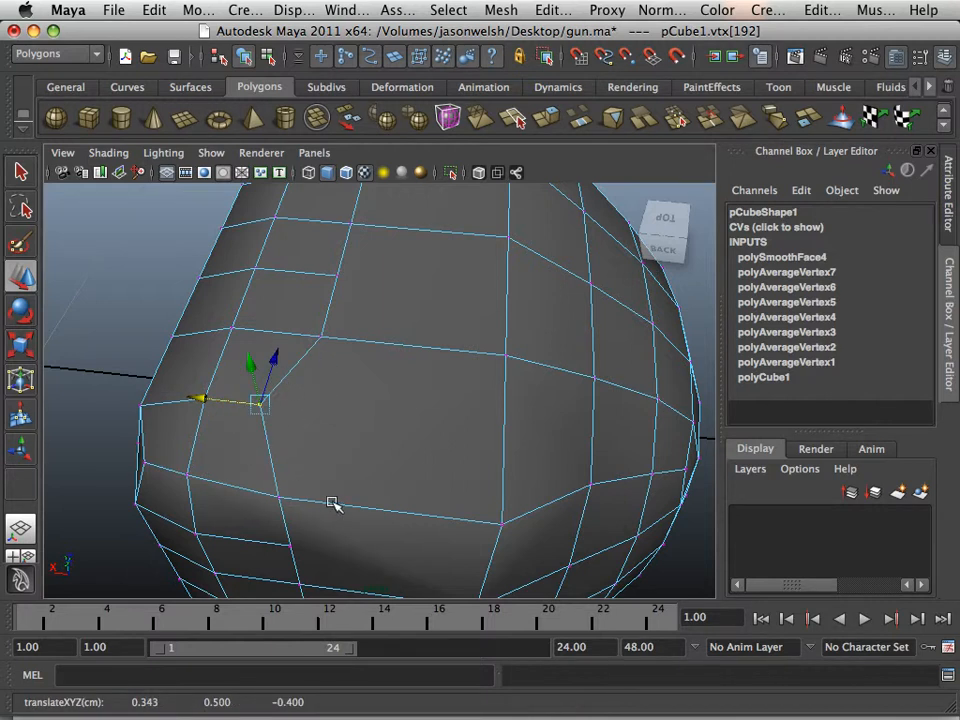
{"action": "mouse_move", "coordinate": [408, 414]}
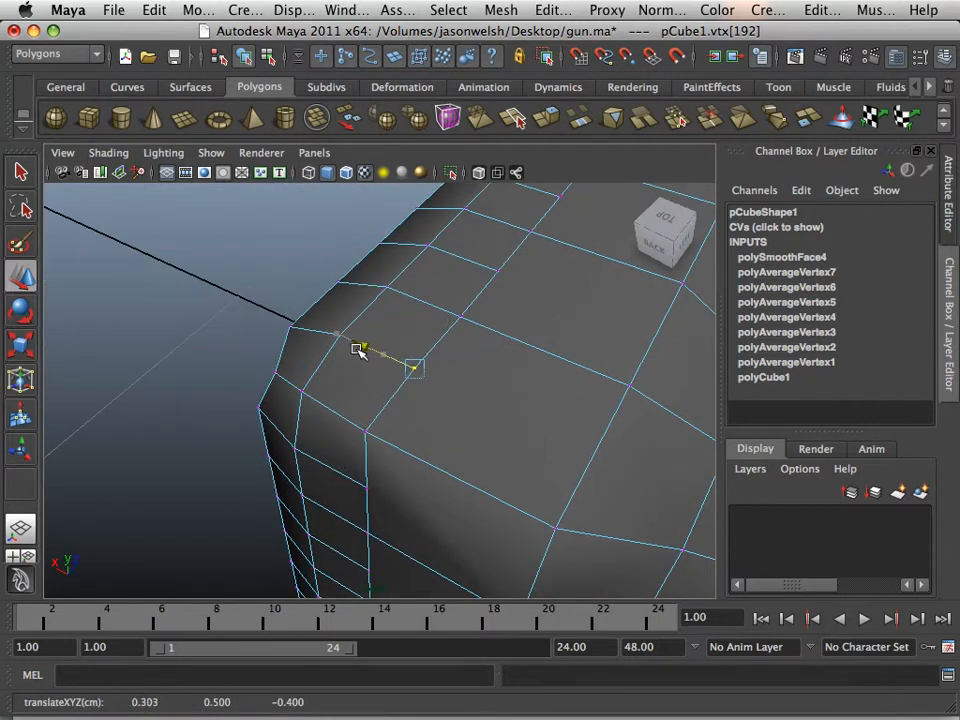
{"action": "right_click", "coordinate": [412, 368]}
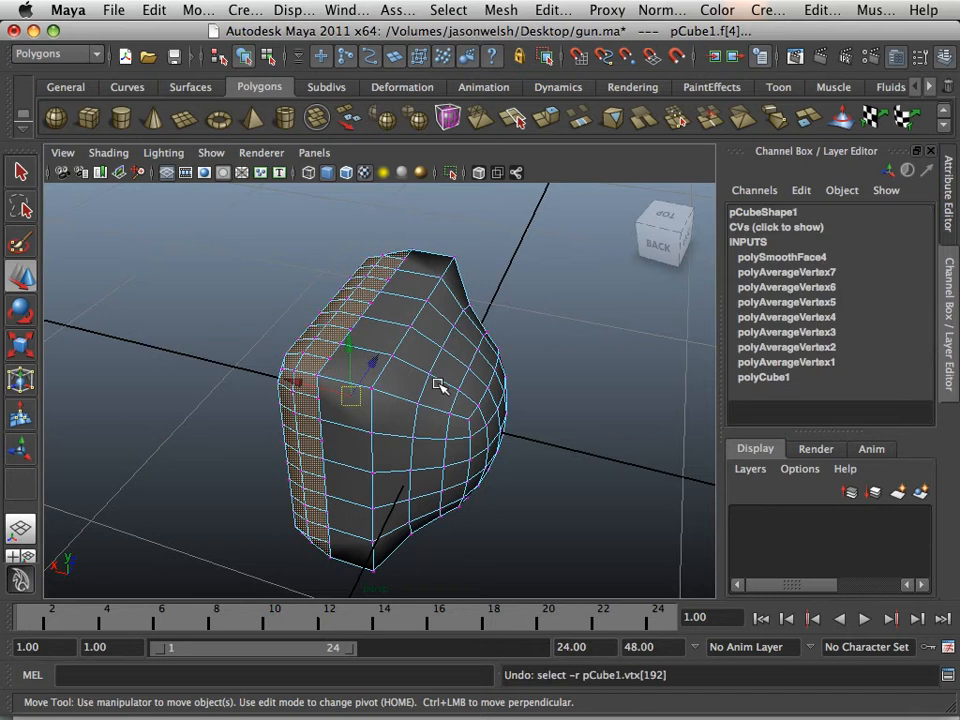
Step: Average the marquee-selected edge vertices again, rounding the block into a lens shape beside the sphere
{"action": "left_click_drag", "start_coordinate": [450, 400], "coordinate": [400, 410]}
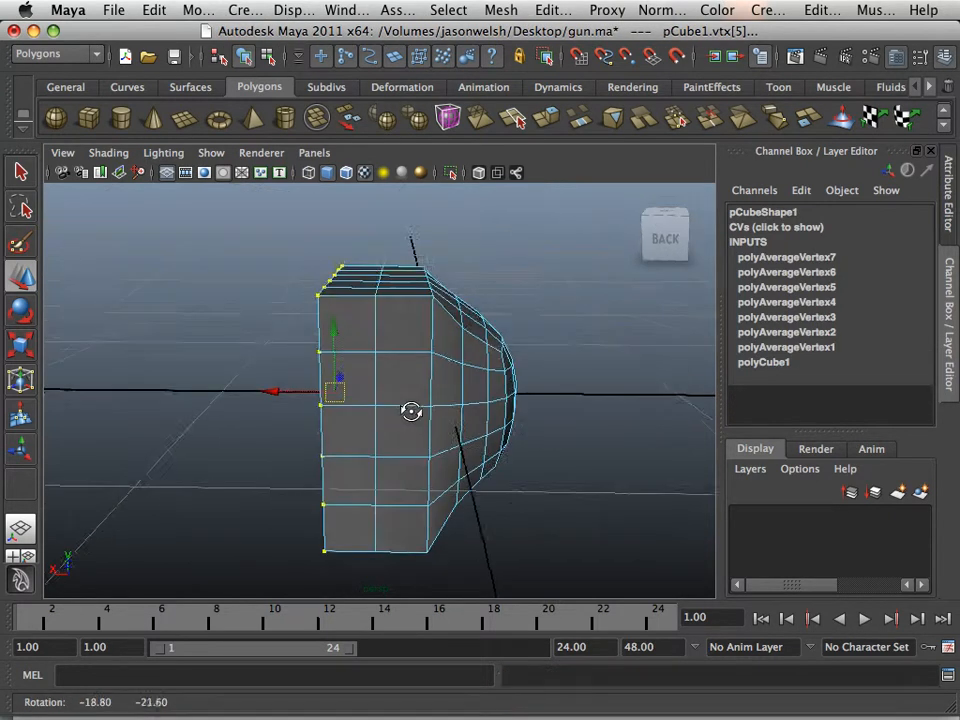
{"action": "left_click", "coordinate": [500, 10]}
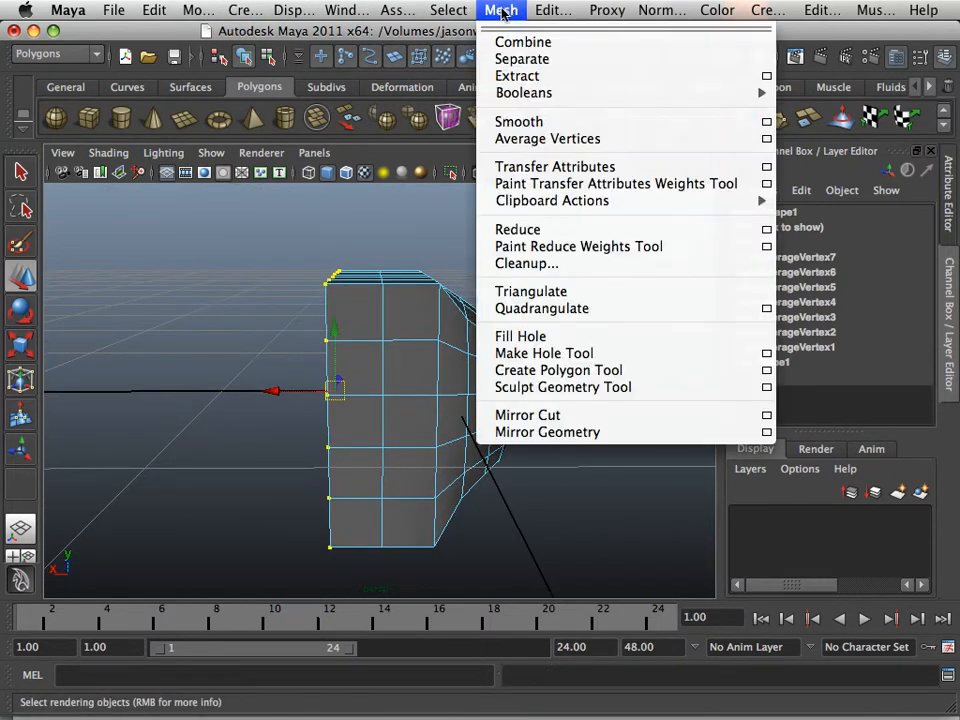
{"action": "left_click", "coordinate": [548, 138]}
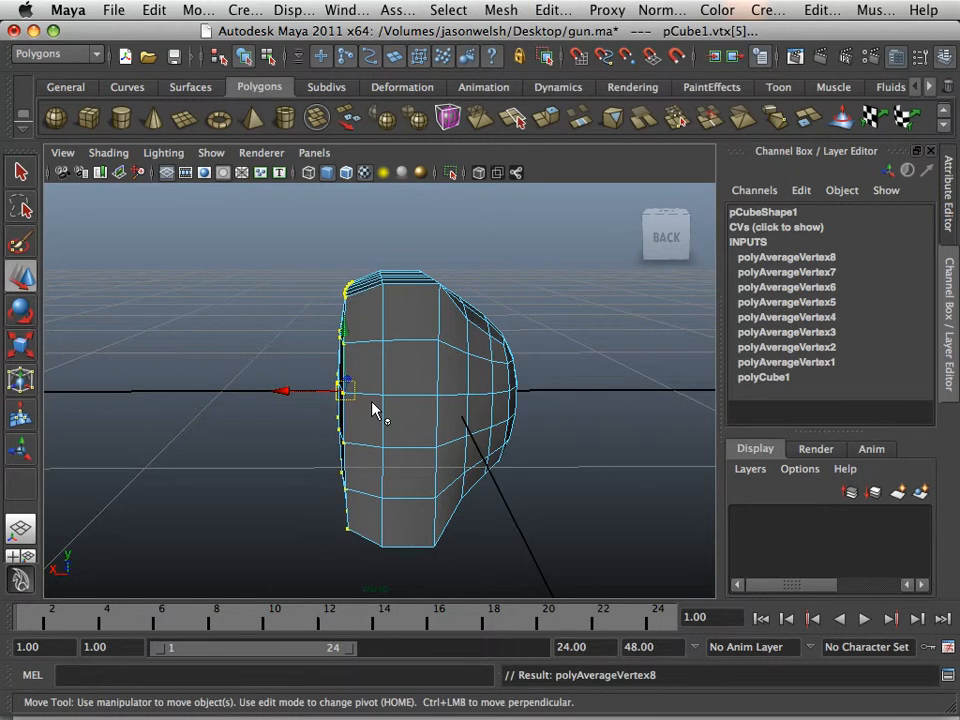
{"action": "left_click", "coordinate": [244, 410]}
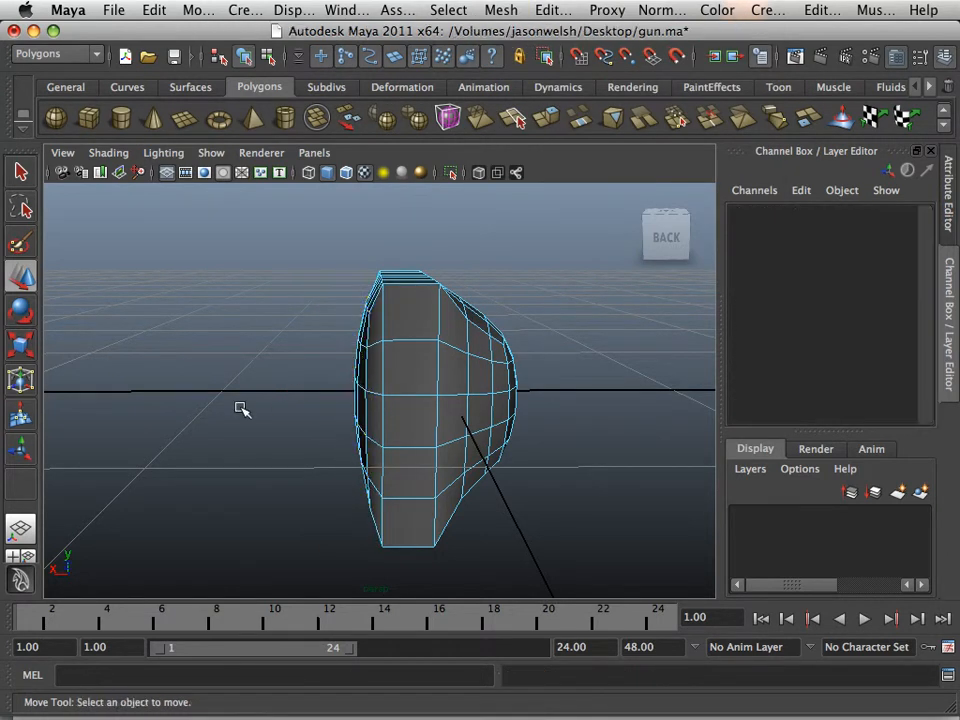
{"action": "left_click_drag", "start_coordinate": [240, 410], "coordinate": [420, 404]}
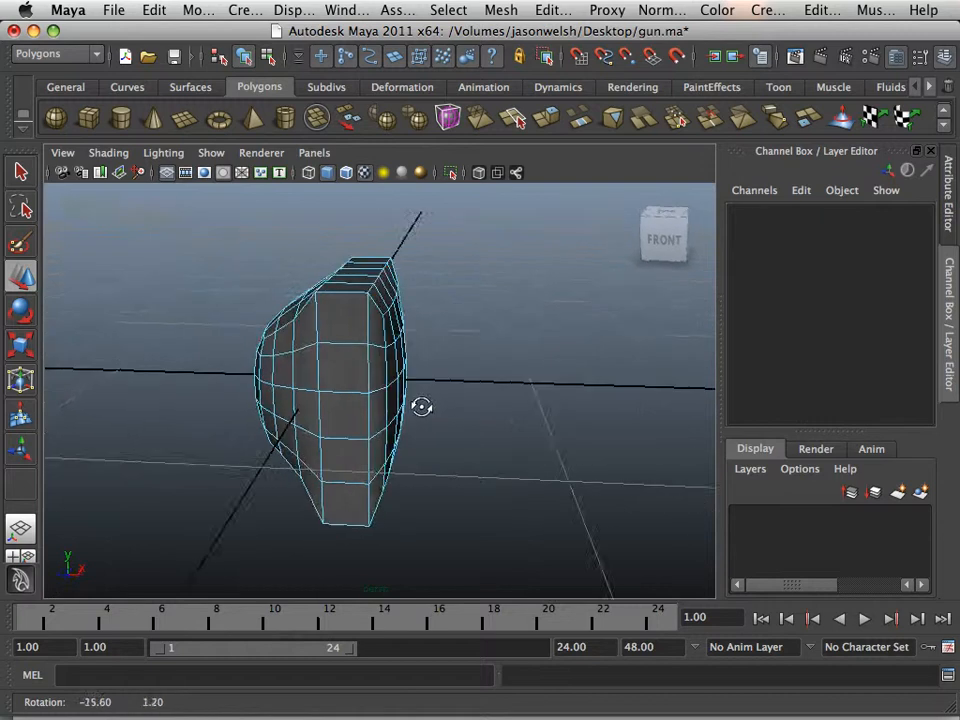
{"action": "left_click_drag", "start_coordinate": [420, 408], "coordinate": [456, 420]}
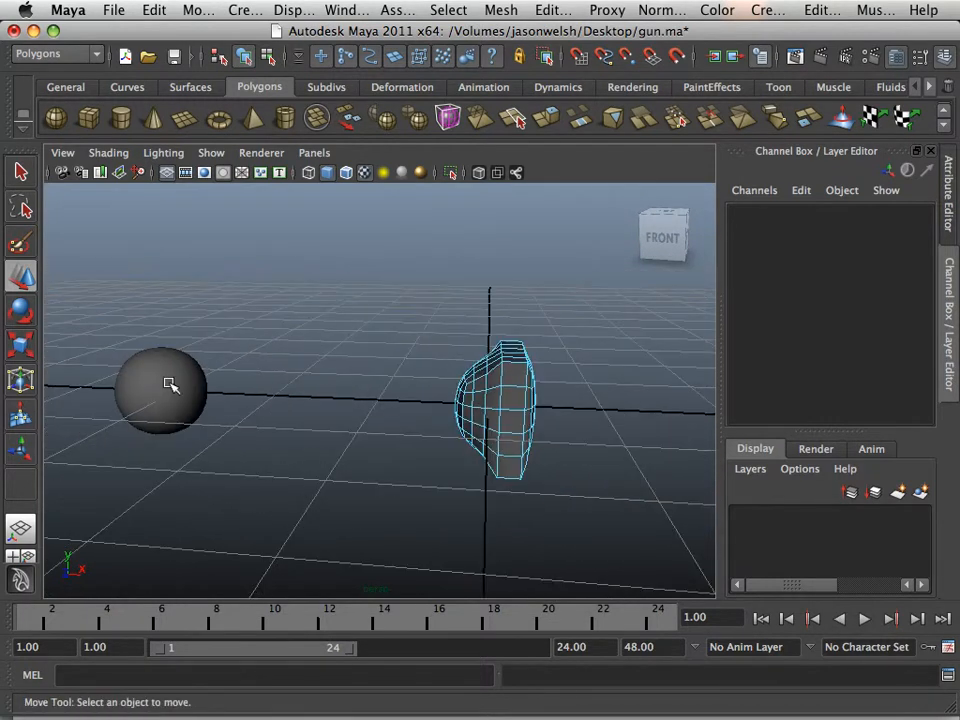
Step: Move the sphere along X to sit right beside the rounded cube for comparison
{"action": "left_click", "coordinate": [160, 390]}
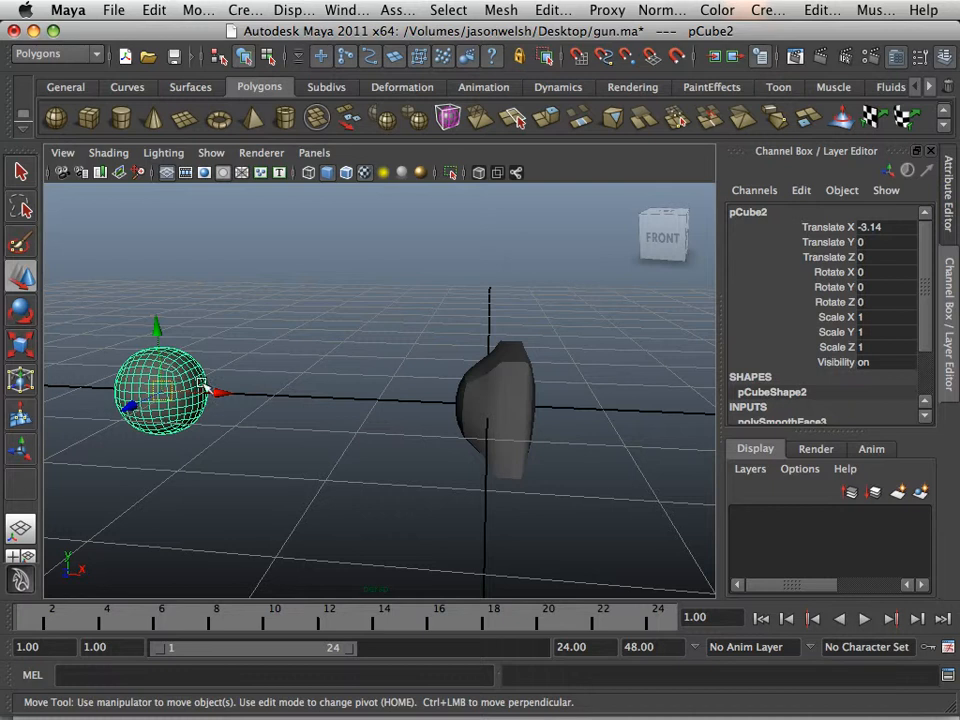
{"action": "left_click_drag", "start_coordinate": [160, 390], "coordinate": [370, 400]}
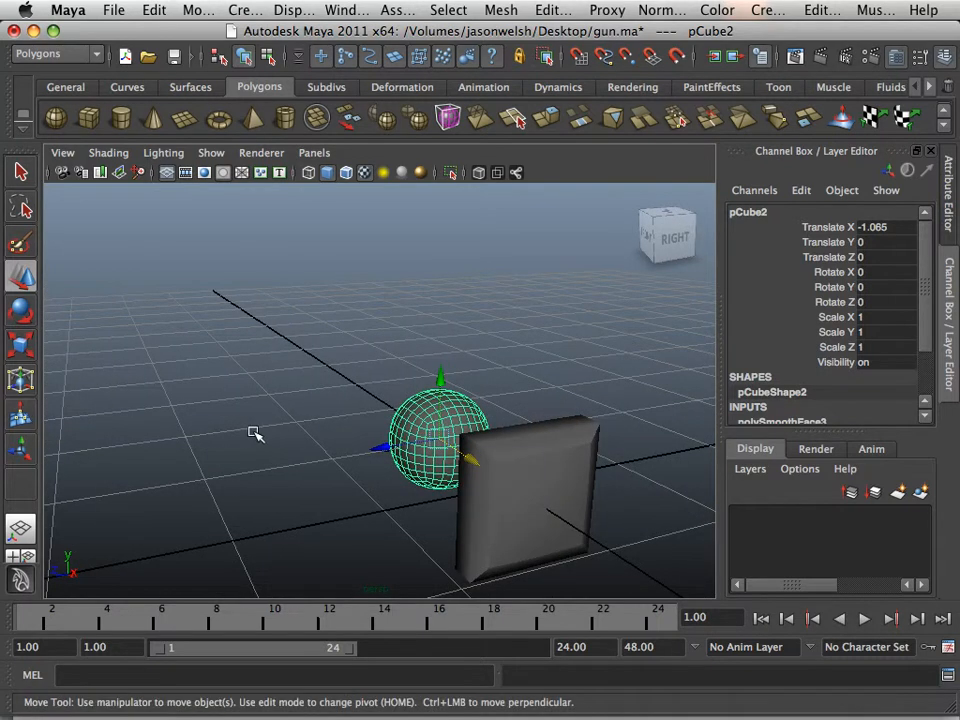
{"action": "mouse_move", "coordinate": [244, 424]}
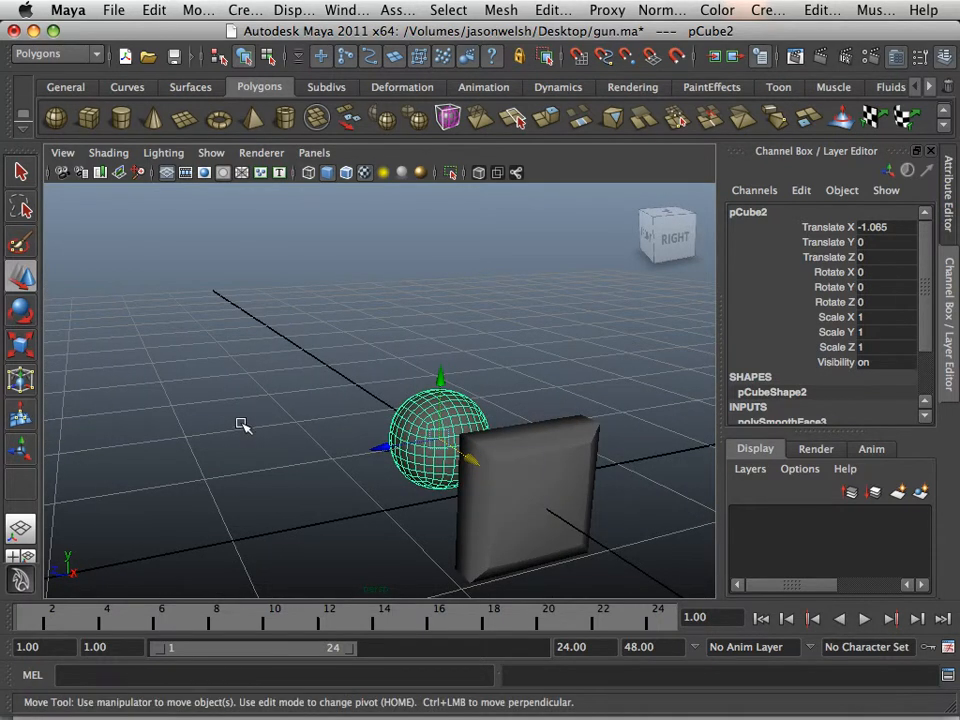